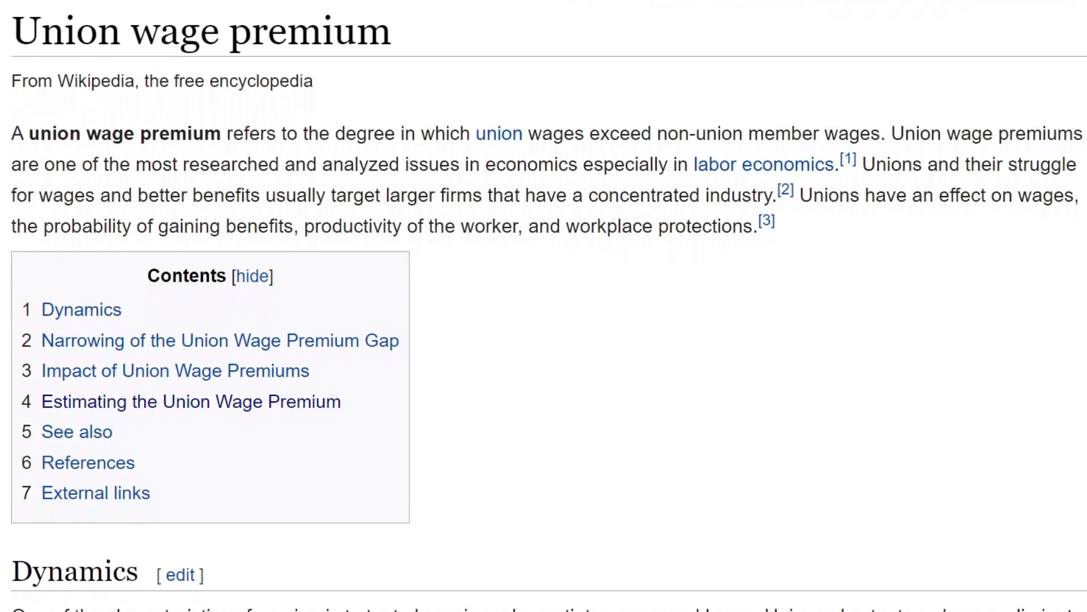
scroll("down", 3)
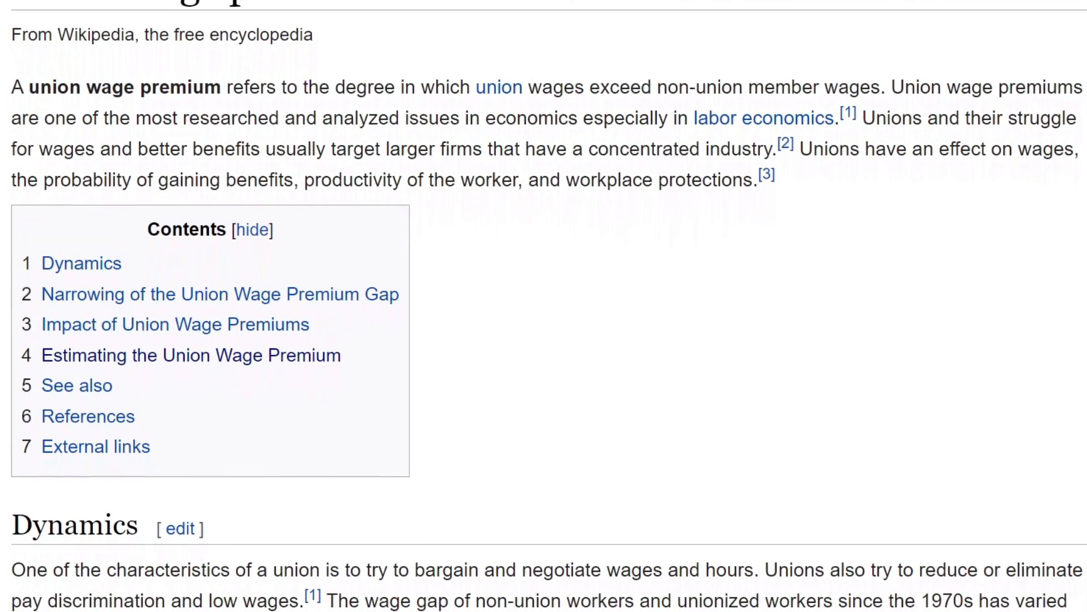
scroll("down", 3)
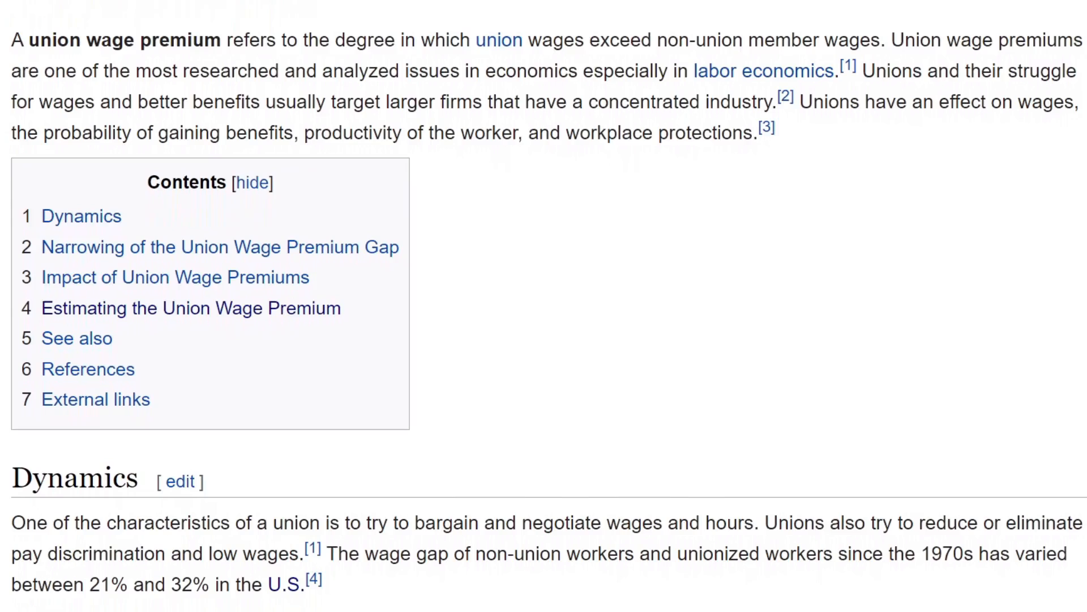